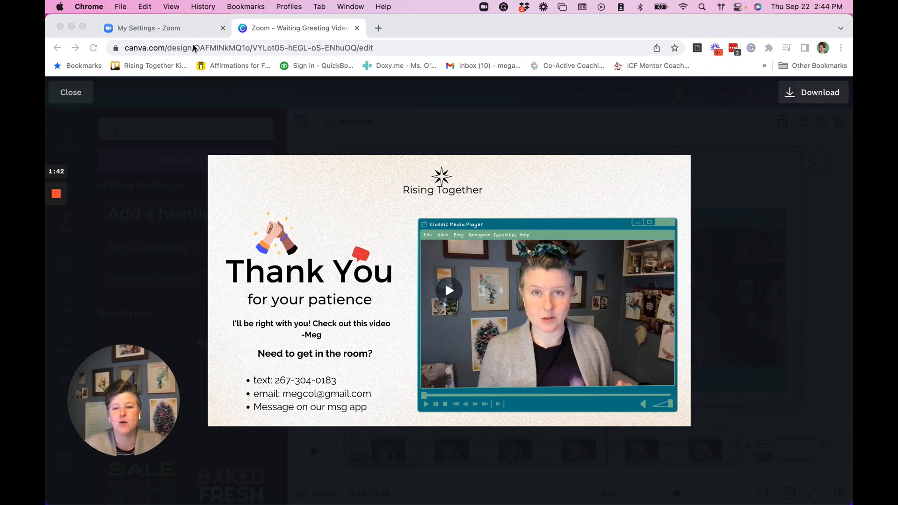
# Leave the Canva preview and open the Zoom web portal Profile page from the account avatar
pyautogui.click(146, 27)
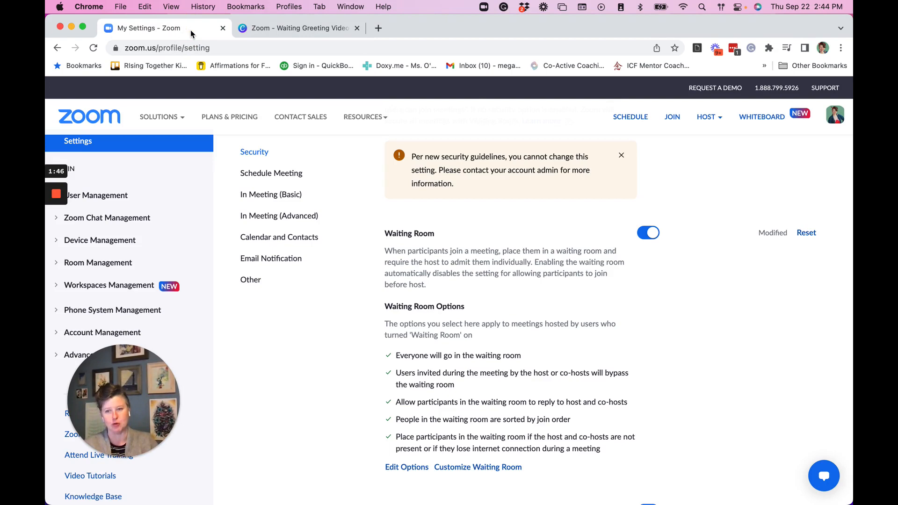
pyautogui.click(159, 117)
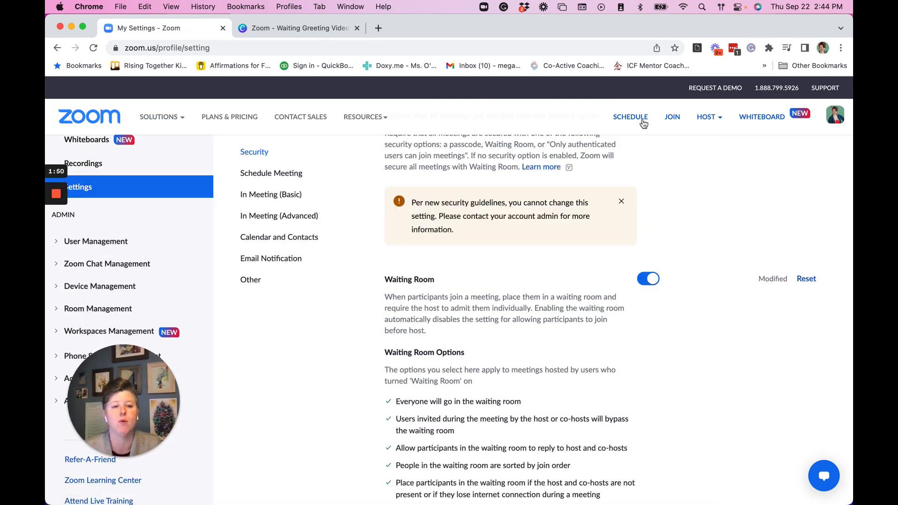
pyautogui.click(834, 115)
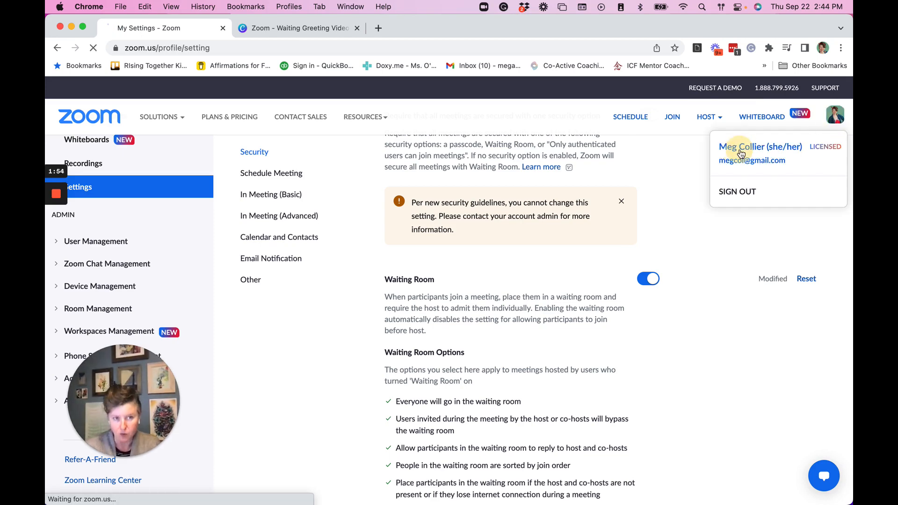
pyautogui.click(760, 147)
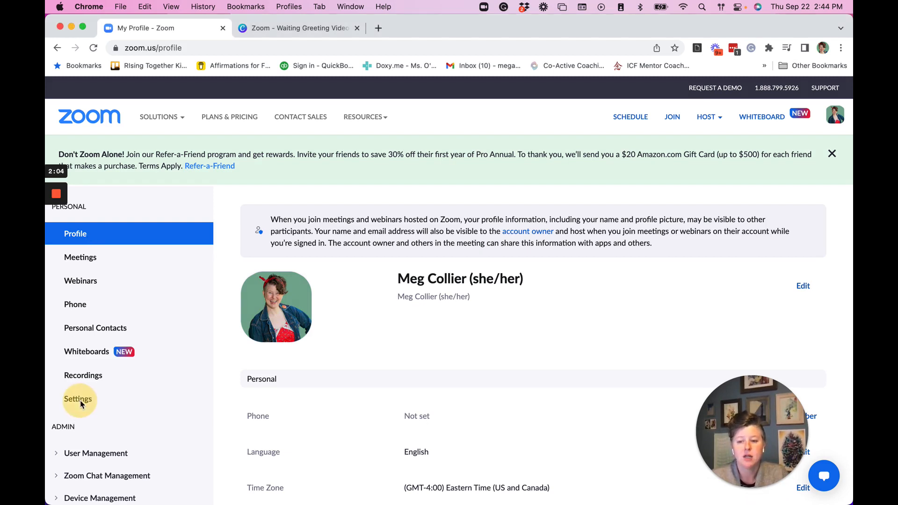
# Open Zoom Settings and scroll the Meeting tab down to the Waiting Room section
pyautogui.click(78, 399)
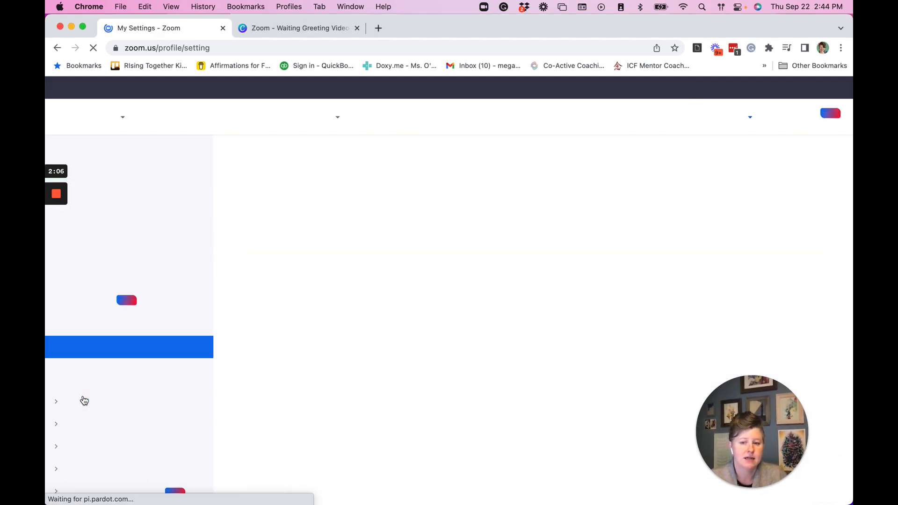
pyautogui.click(78, 398)
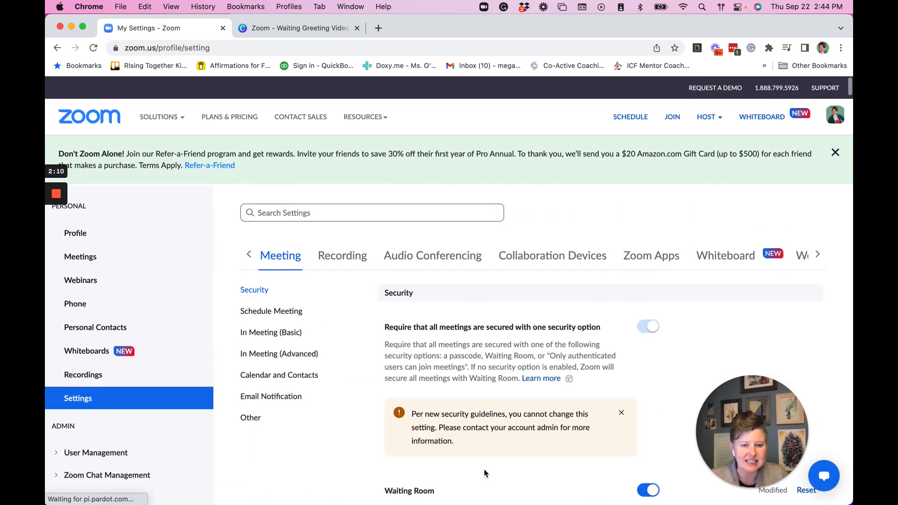
pyautogui.scroll(-3)
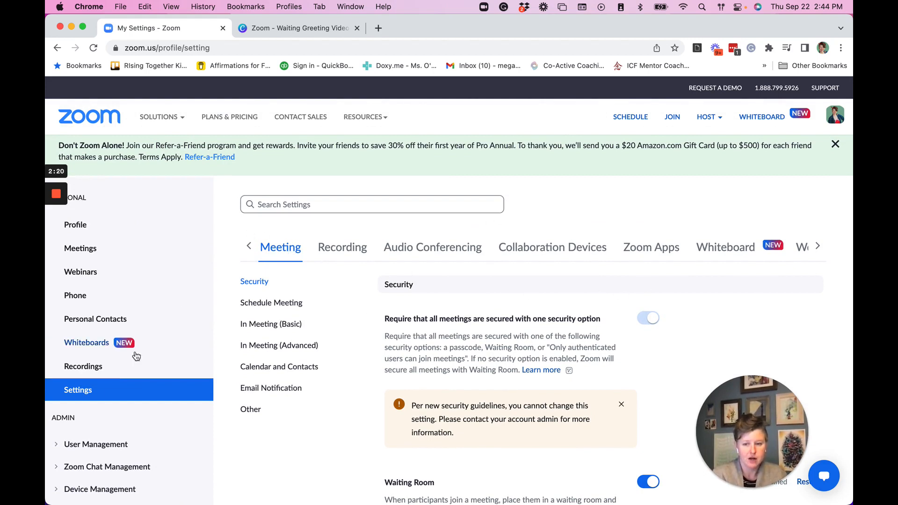
pyautogui.moveTo(279, 263)
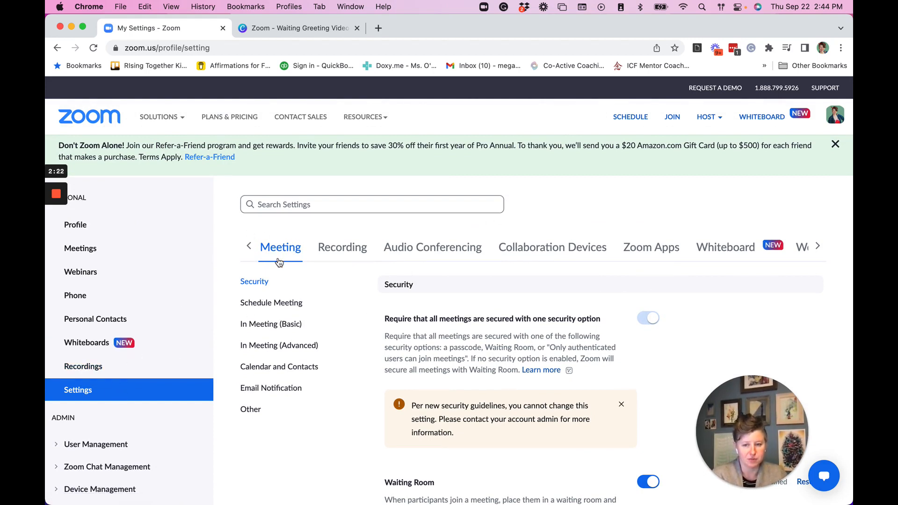
pyautogui.scroll(-3)
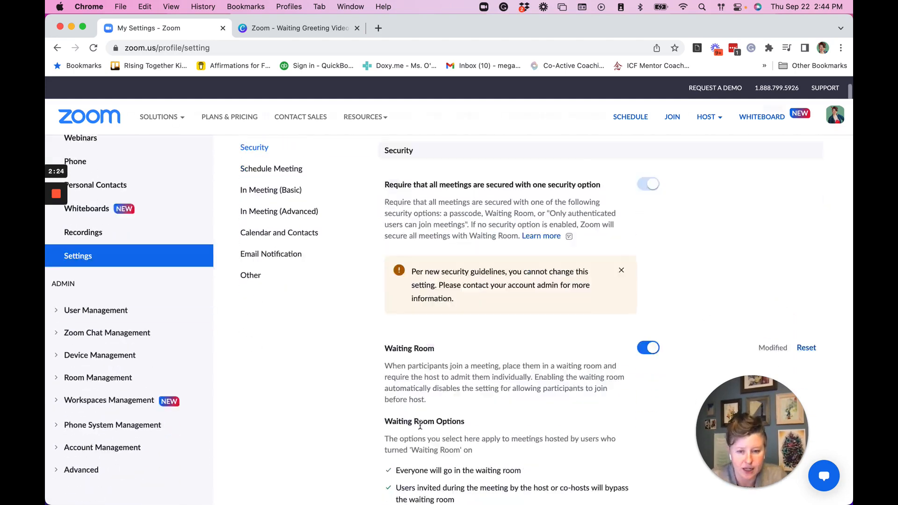
pyautogui.scroll(-3)
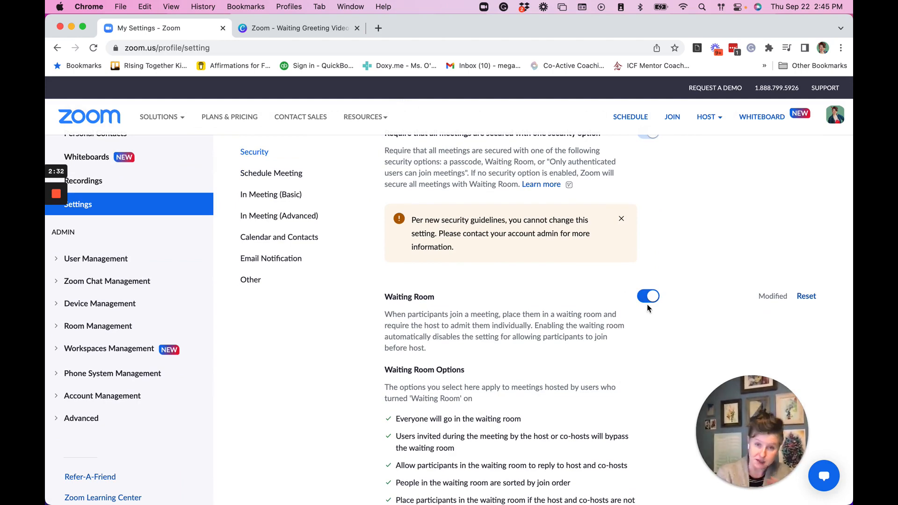
pyautogui.scroll(-3)
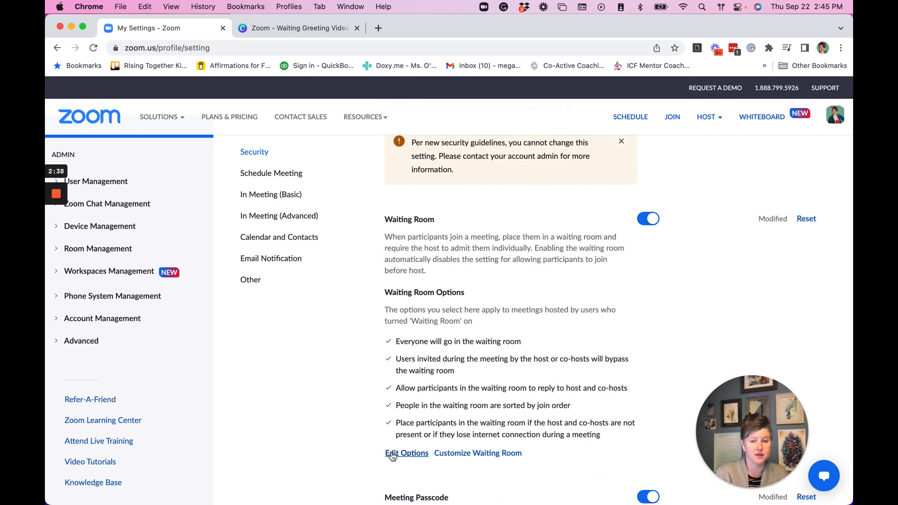
pyautogui.moveTo(477, 453)
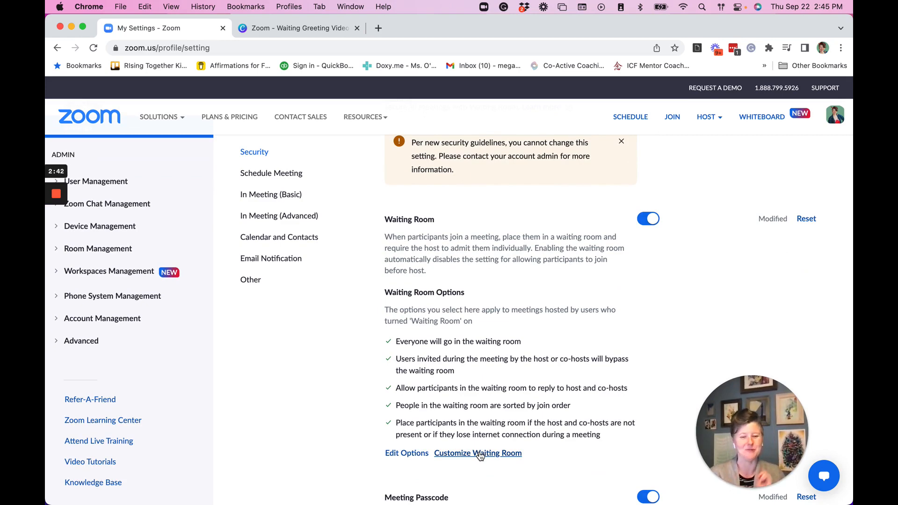
# Open the Customize Waiting Room dialog below the Waiting Room options
pyautogui.click(477, 453)
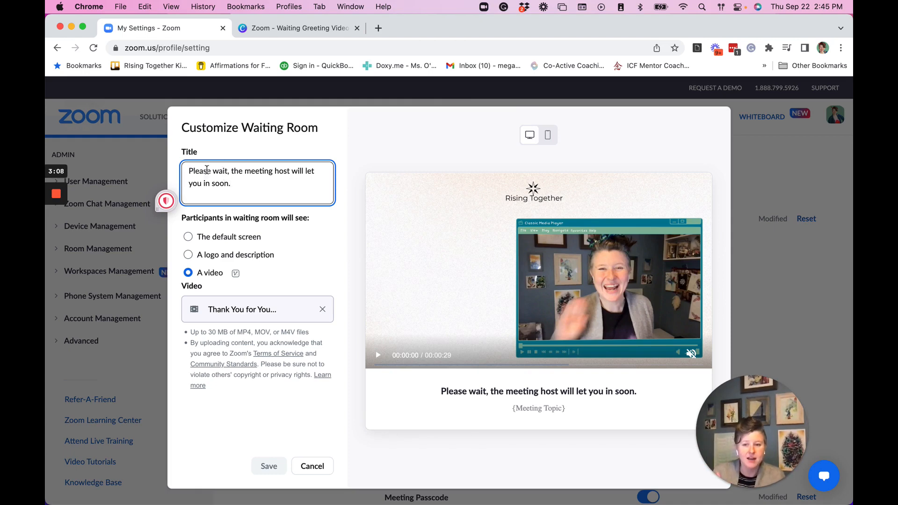
pyautogui.moveTo(159, 216)
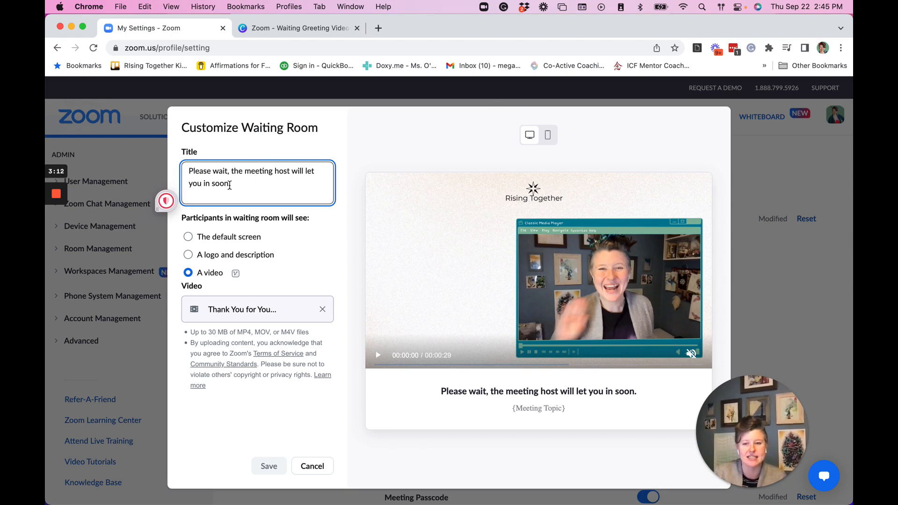
# Retitle the waiting room with a 'Hey! Tha… right with you :)' greeting and save
pyautogui.tripleClick(252, 177)
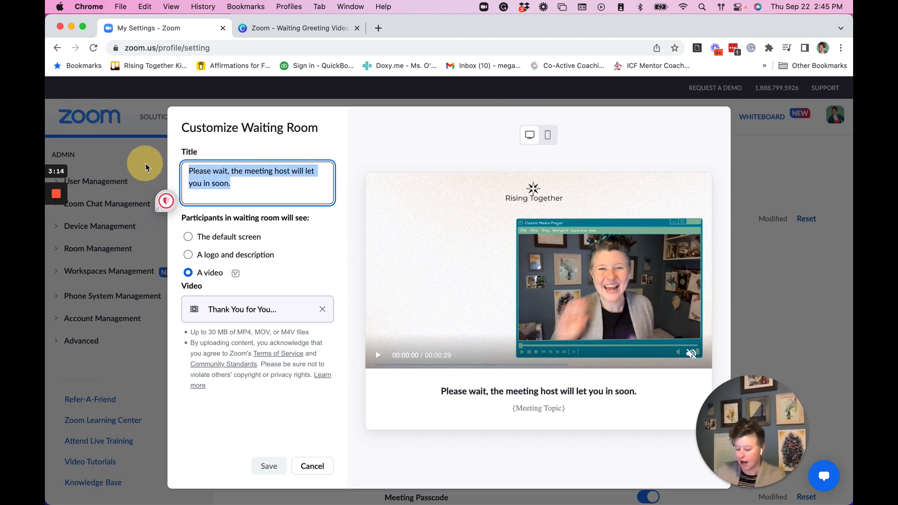
pyautogui.write('Hey! Thanks for Waiting... Meg will be')
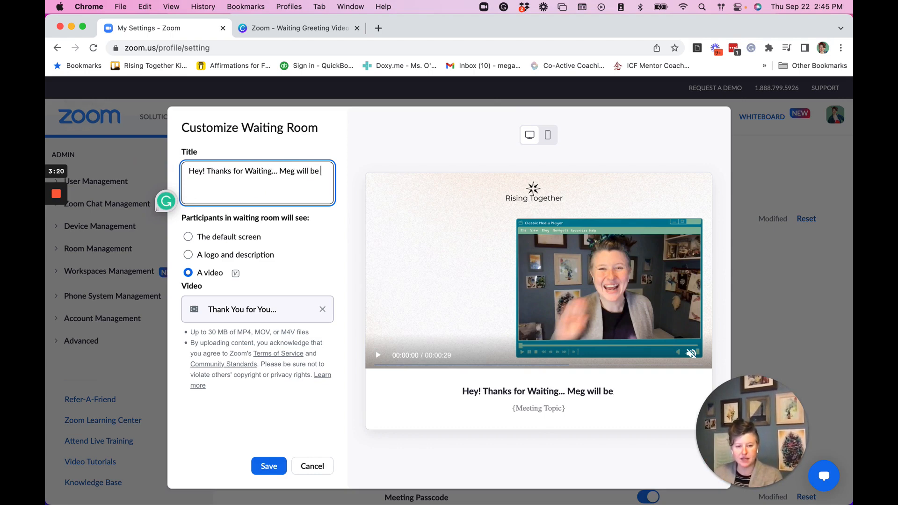
pyautogui.write('right with you :_')
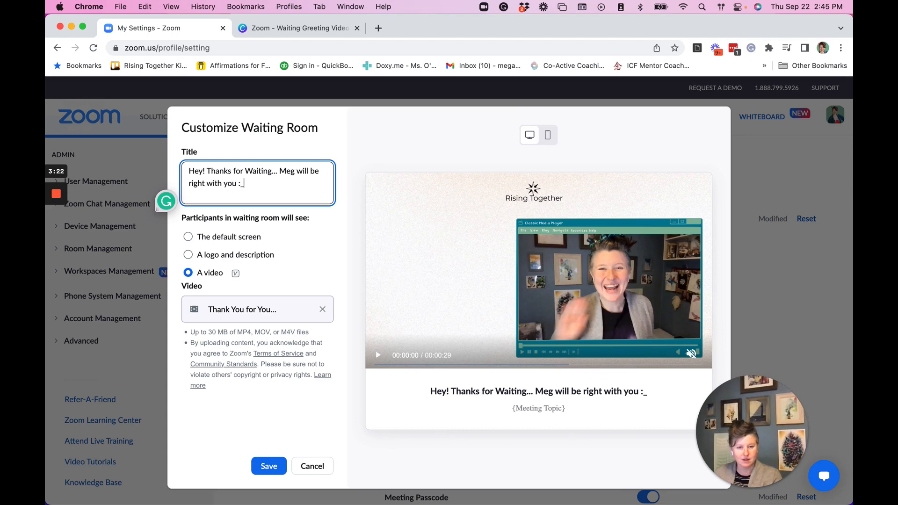
pyautogui.write(')')
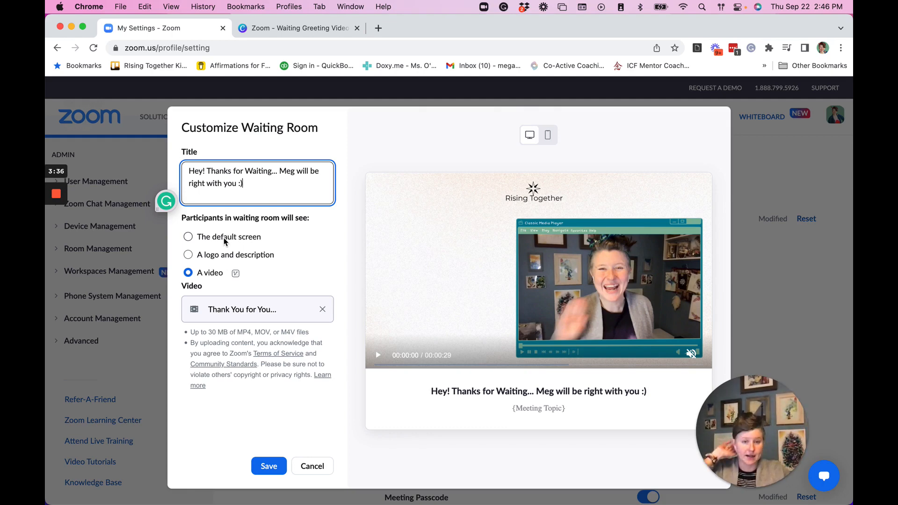
pyautogui.moveTo(236, 273)
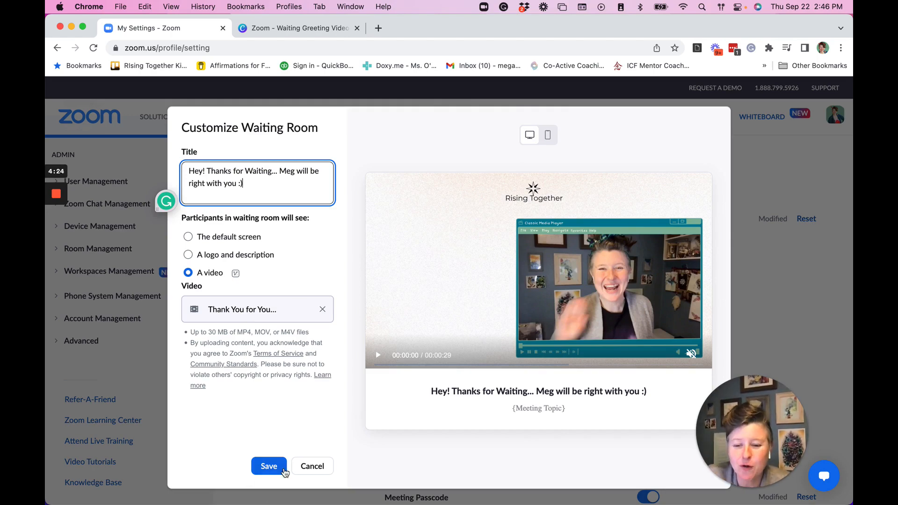
pyautogui.click(268, 465)
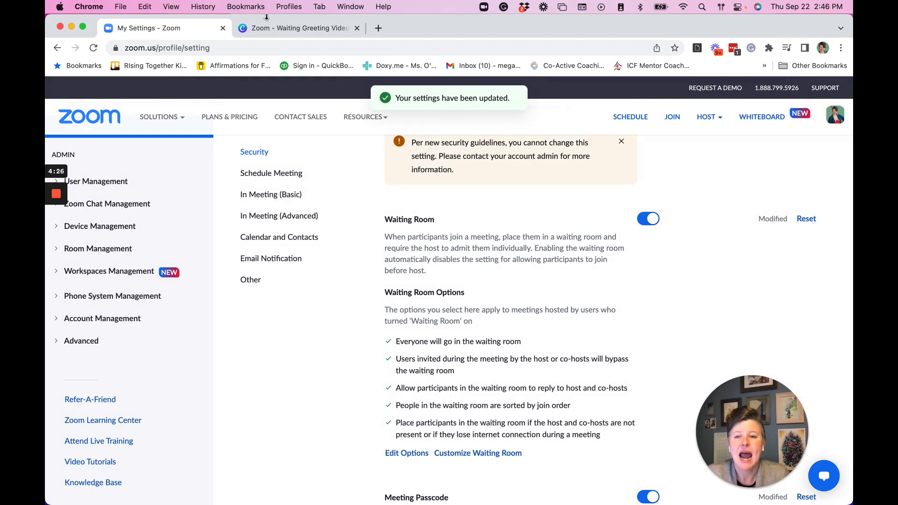
# Return to Canva, close the full-screen design preview and show the second page
pyautogui.click(298, 28)
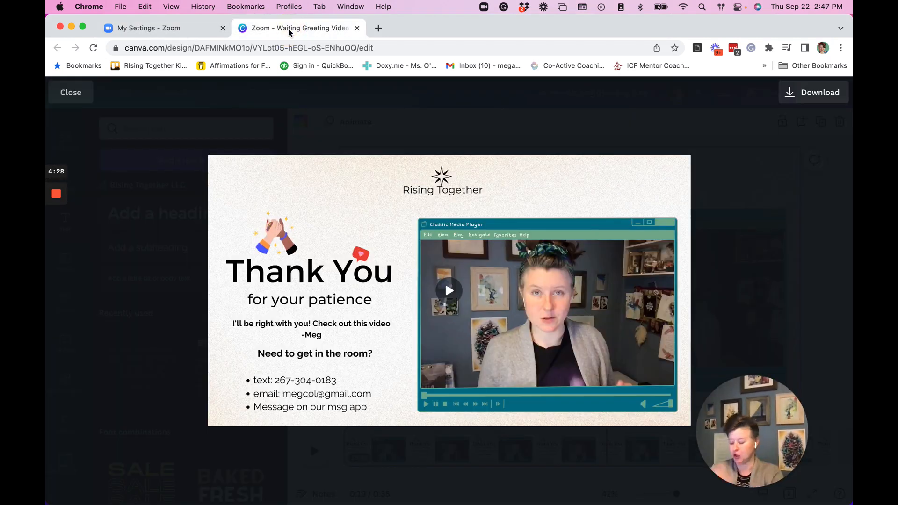
pyautogui.click(70, 92)
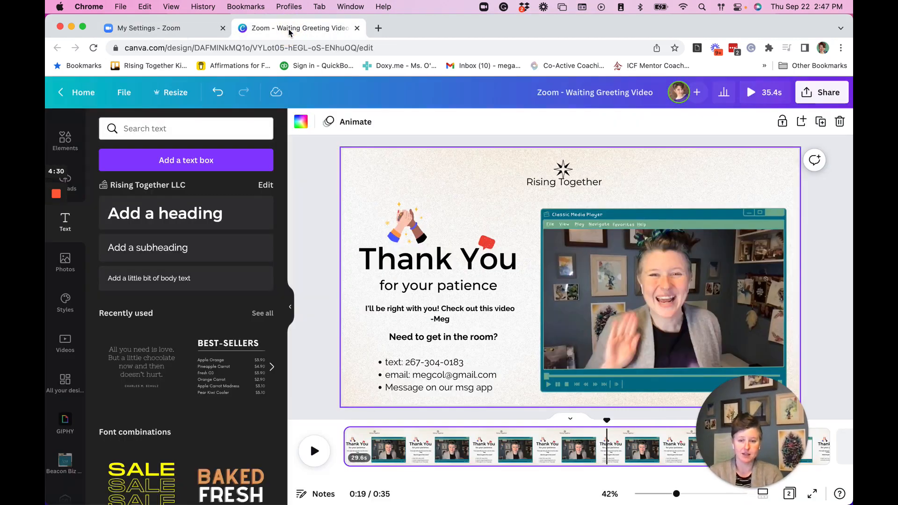
pyautogui.click(438, 285)
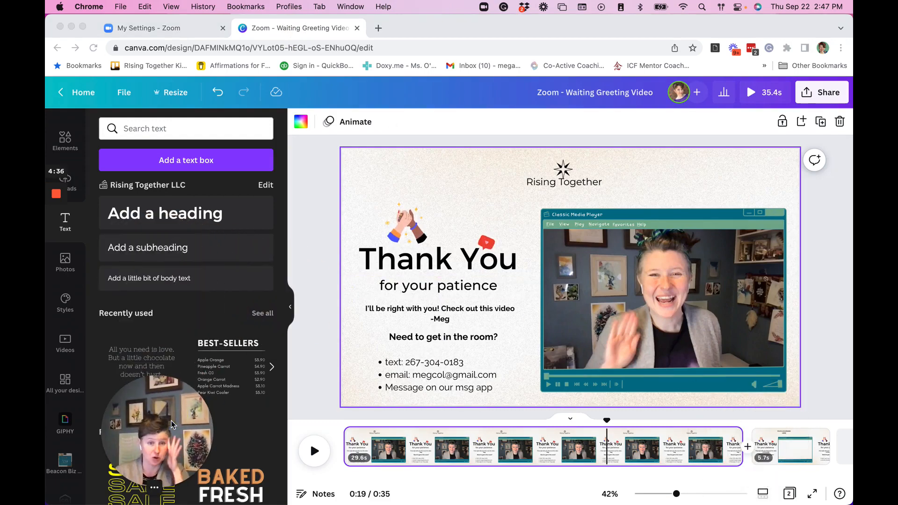
pyautogui.click(314, 451)
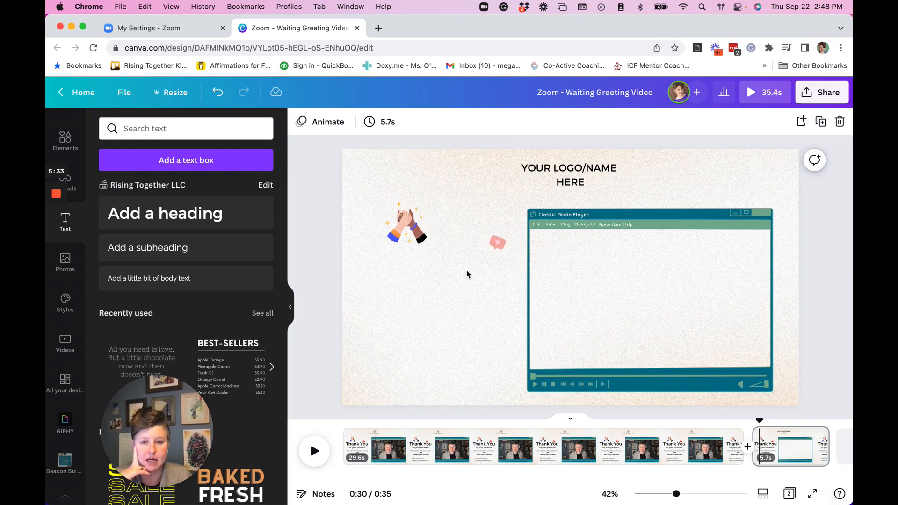
pyautogui.moveTo(512, 346)
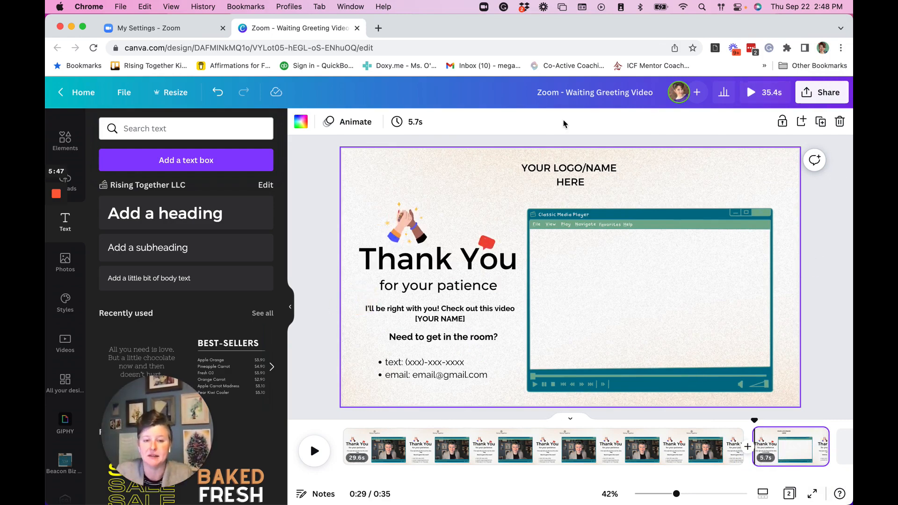
# Select the YOUR LOGO/NAME HERE placeholder text on page two and scroll the panel
pyautogui.click(568, 175)
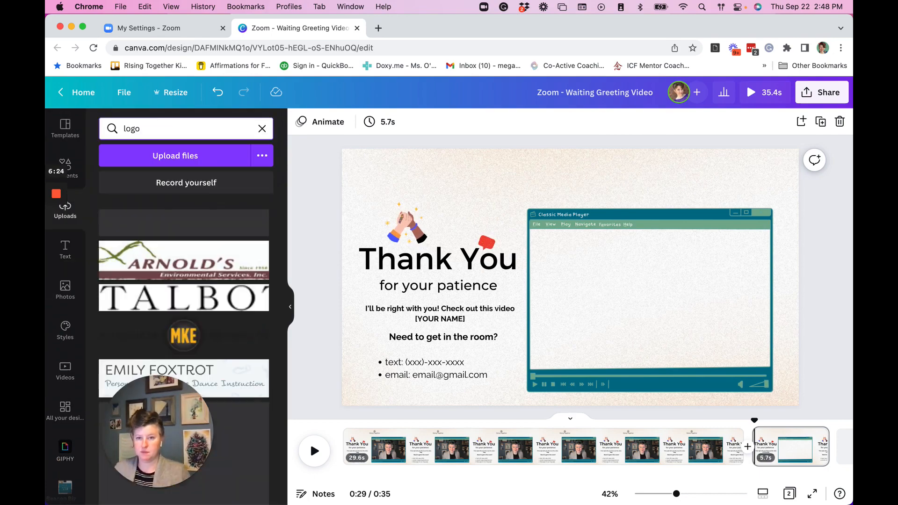
pyautogui.scroll(-3)
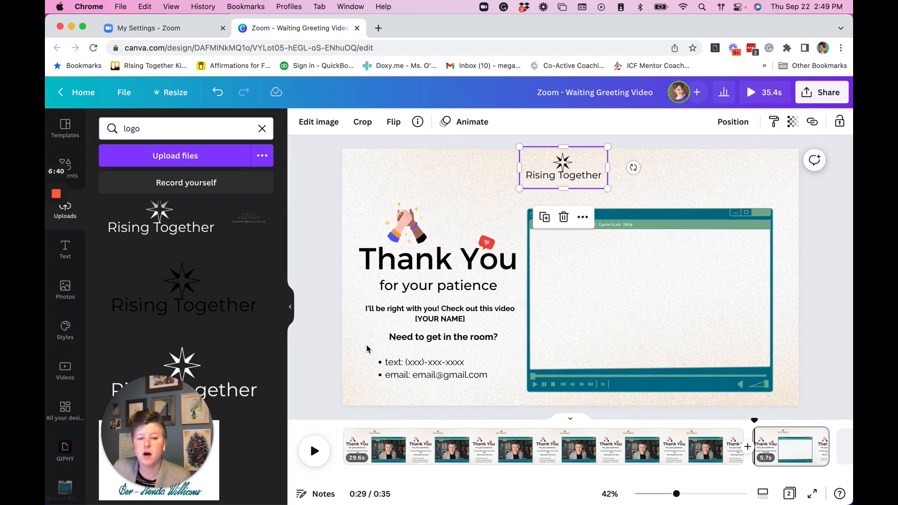
# Replace the [YOUR NAME] placeholder with 'Me'
pyautogui.click(439, 313)
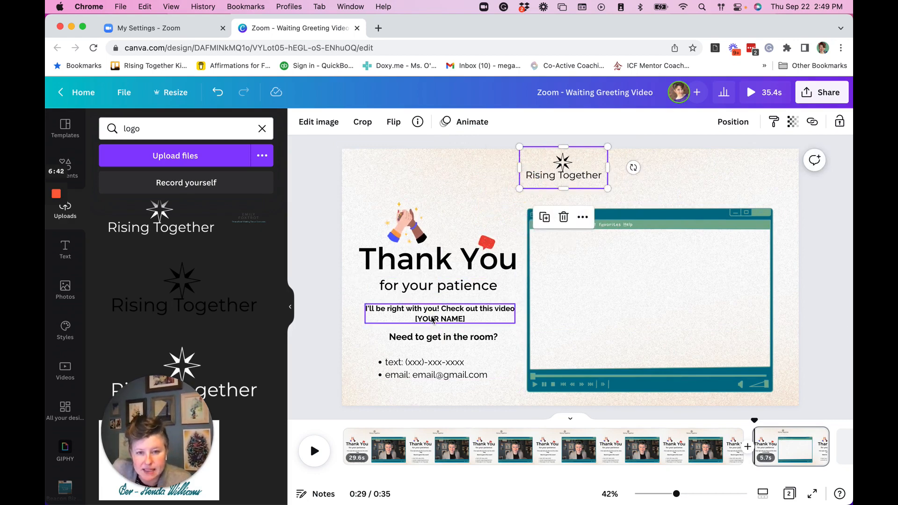
pyautogui.doubleClick(439, 318)
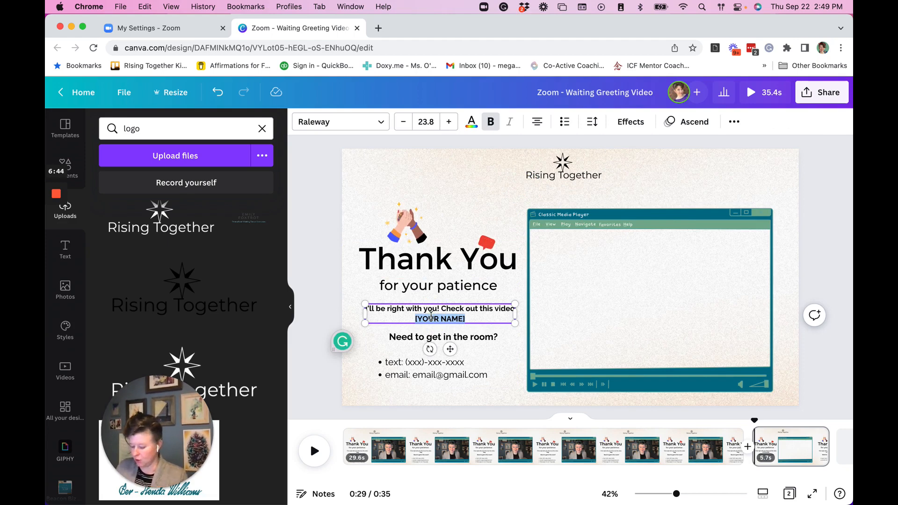
pyautogui.write('Meg')
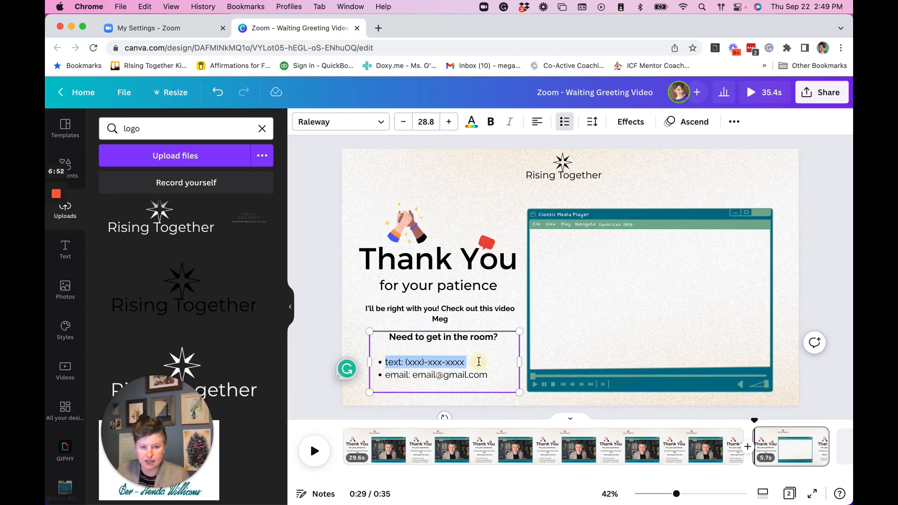
pyautogui.press('Backspace')
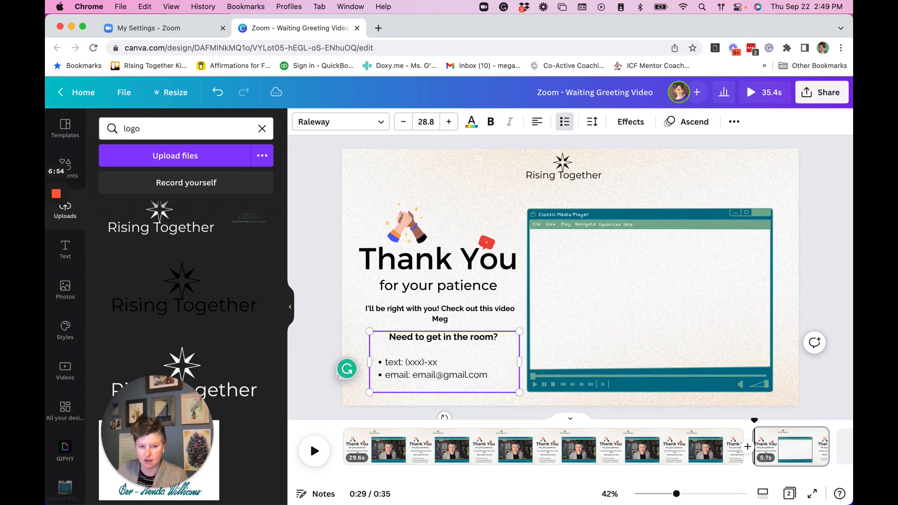
pyautogui.write('5')
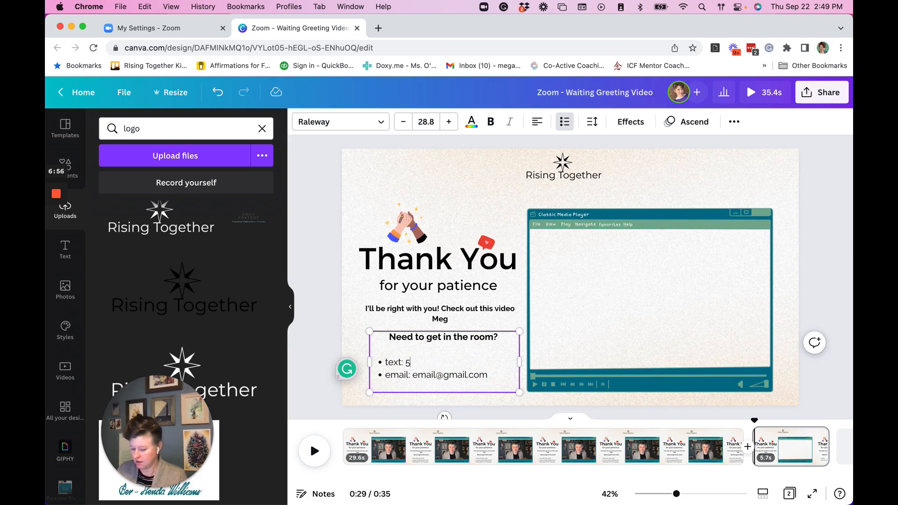
pyautogui.write('55-555-55')
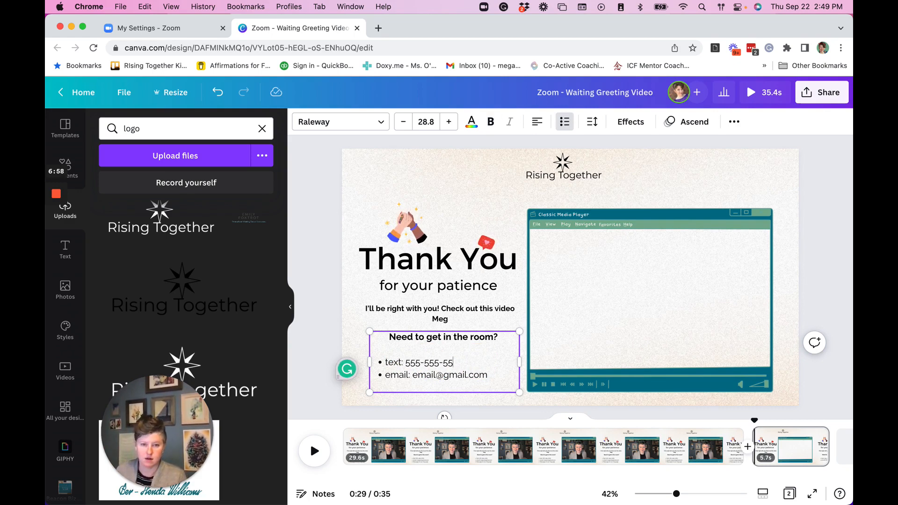
pyautogui.write('55')
pyautogui.click(434, 374)
pyautogui.write('megco')
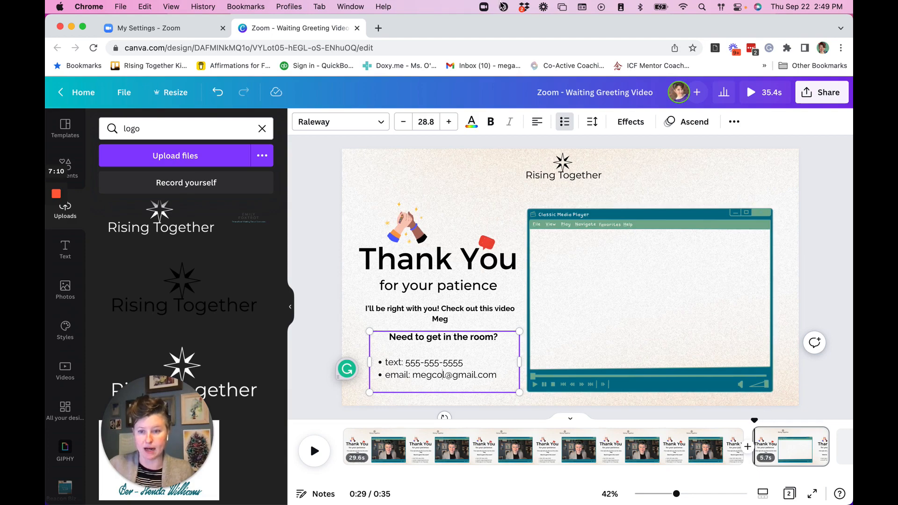
pyautogui.moveTo(378, 28)
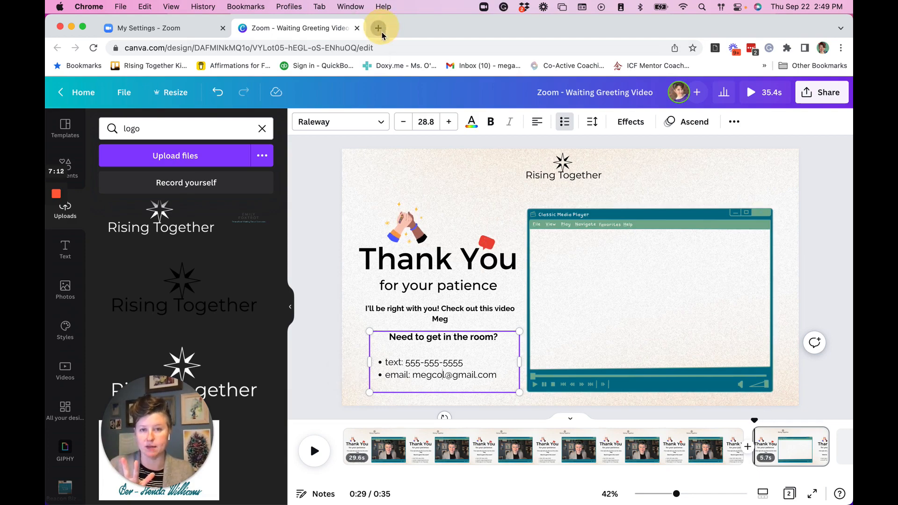
# Download the Loom 'Thanks For Waiting in My Virtual Waiting Room!' video, then return to Canva
pyautogui.click(378, 28)
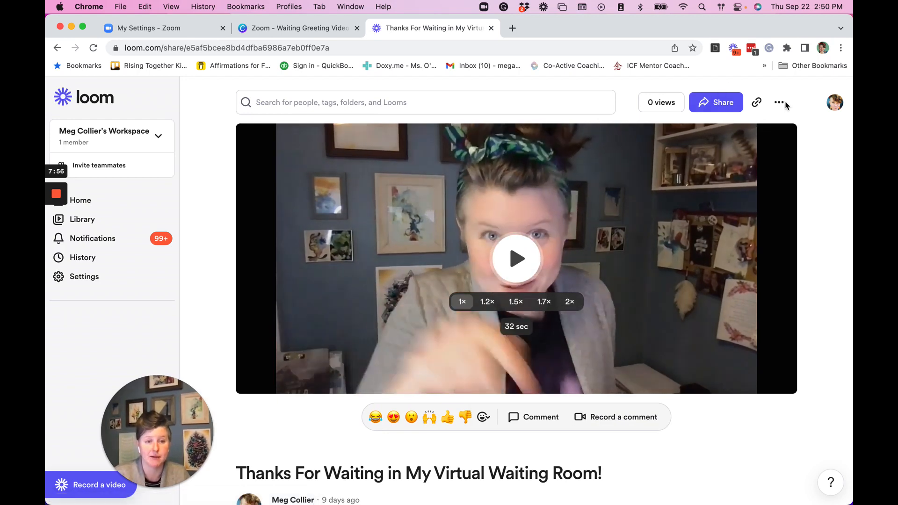
pyautogui.click(779, 102)
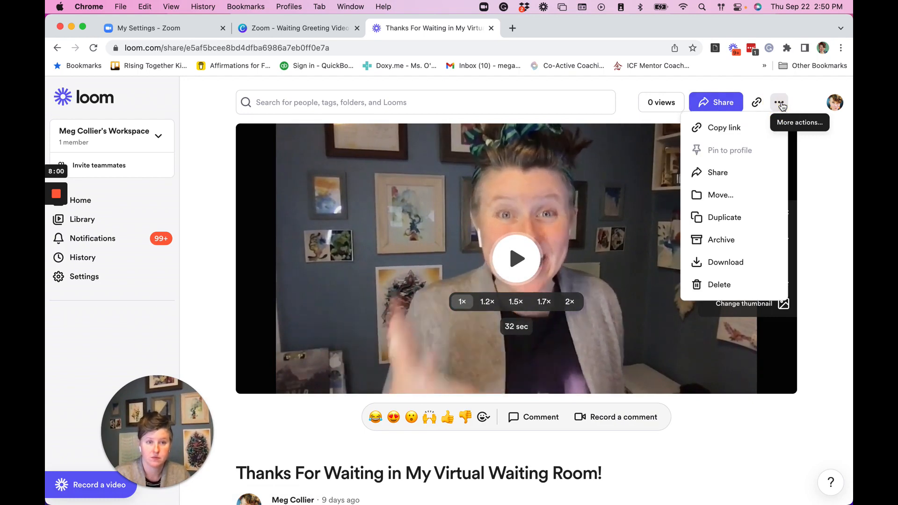
pyautogui.click(725, 262)
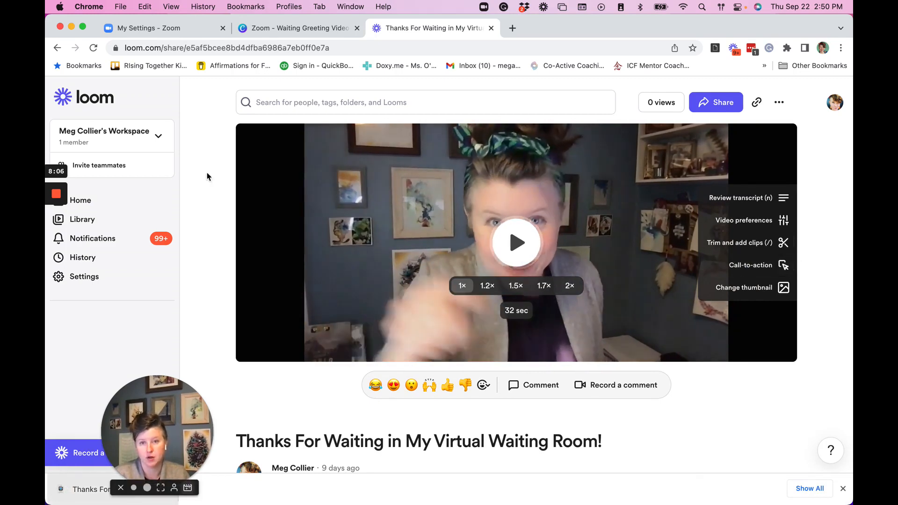
pyautogui.click(298, 27)
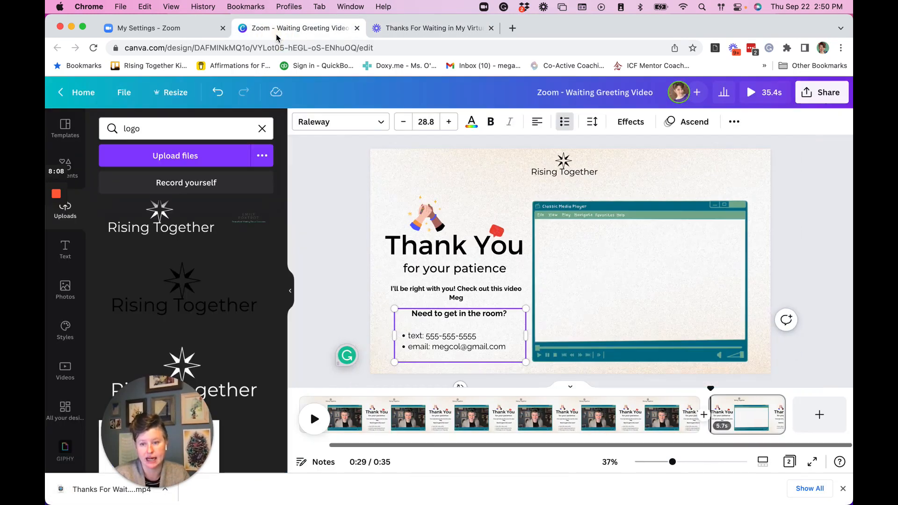
# Add the uploaded Loom video from Uploads > Videos and fit it into the media-player frame
pyautogui.click(84, 489)
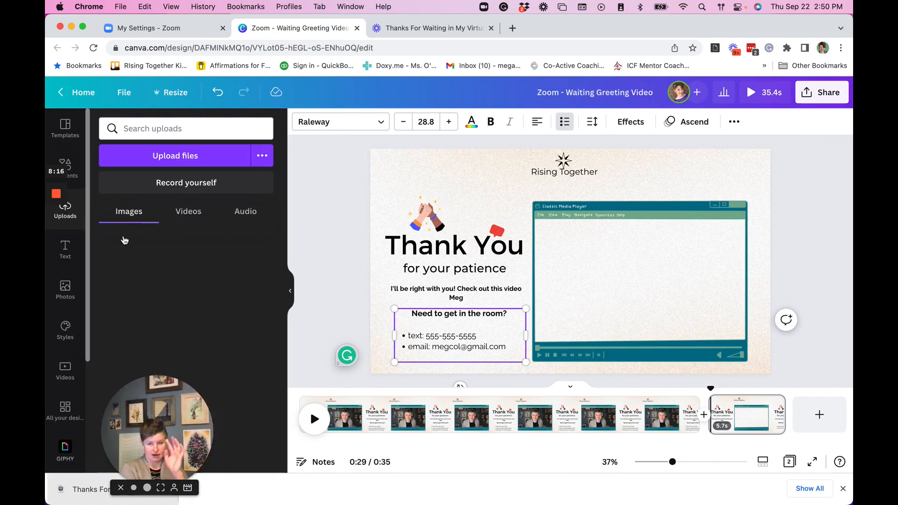
pyautogui.click(188, 211)
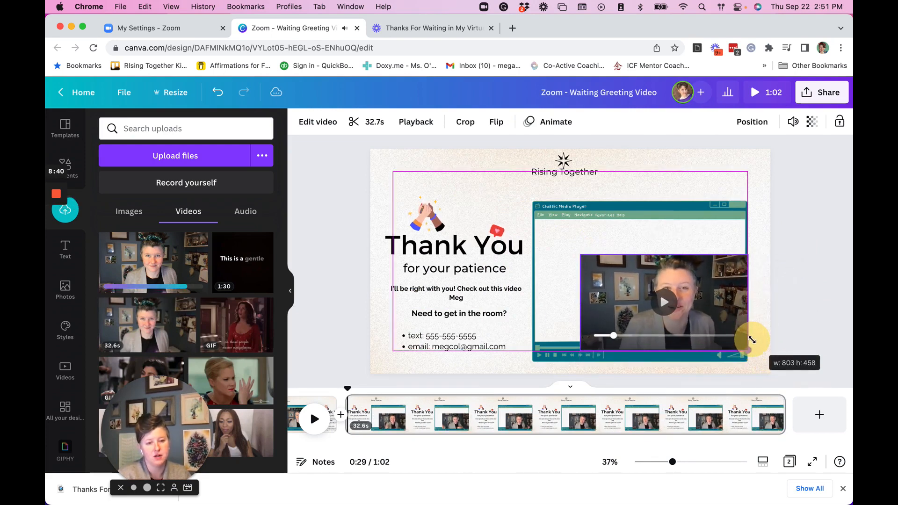
pyautogui.moveTo(753, 337); pyautogui.dragTo(687, 273)
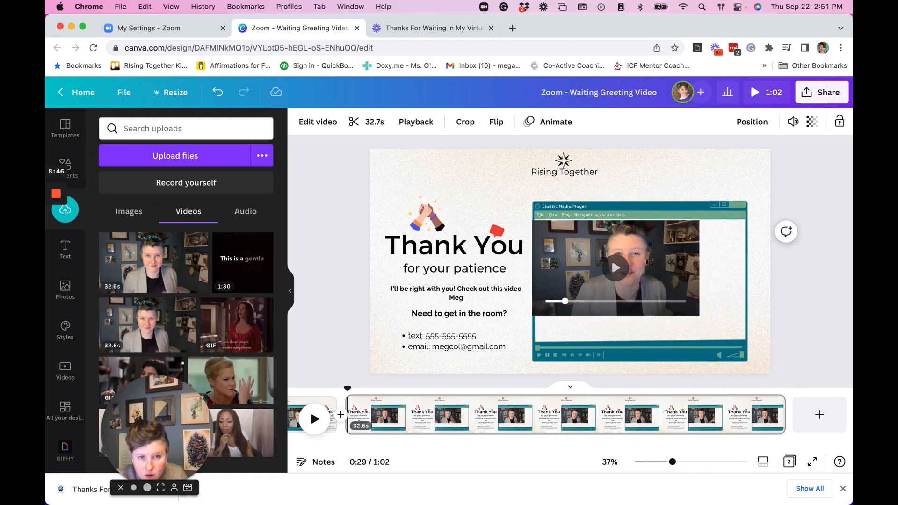
pyautogui.click(640, 267)
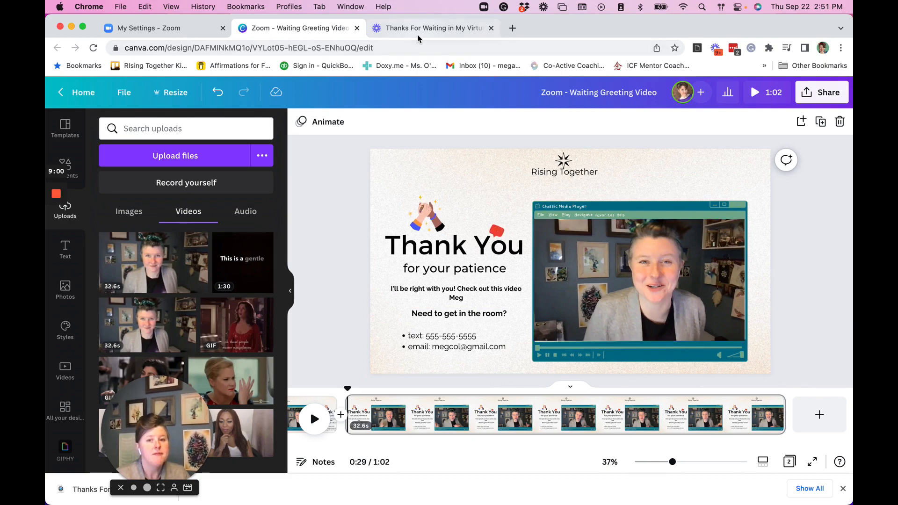
pyautogui.moveTo(432, 28)
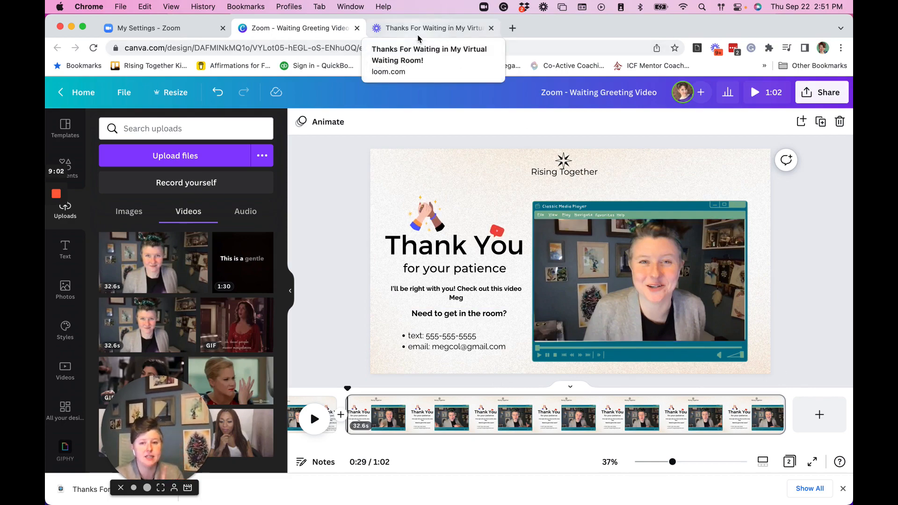
pyautogui.click(432, 28)
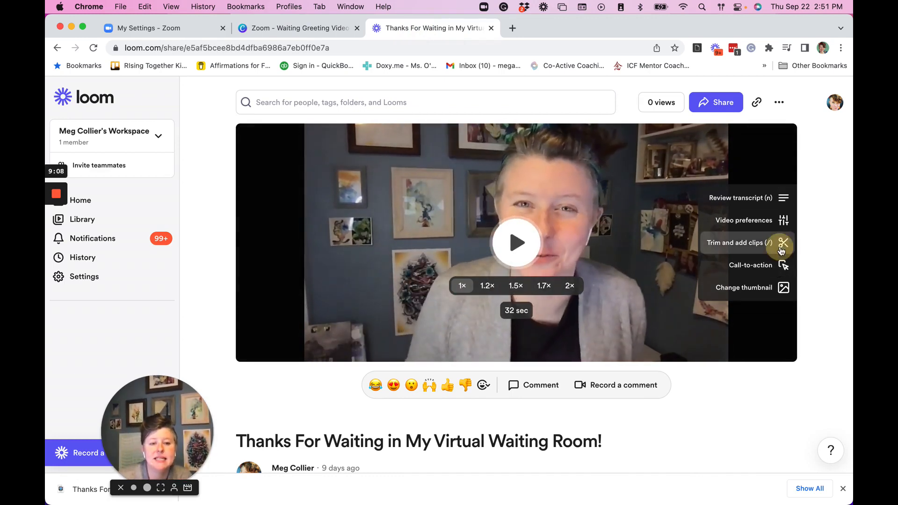
pyautogui.click(738, 242)
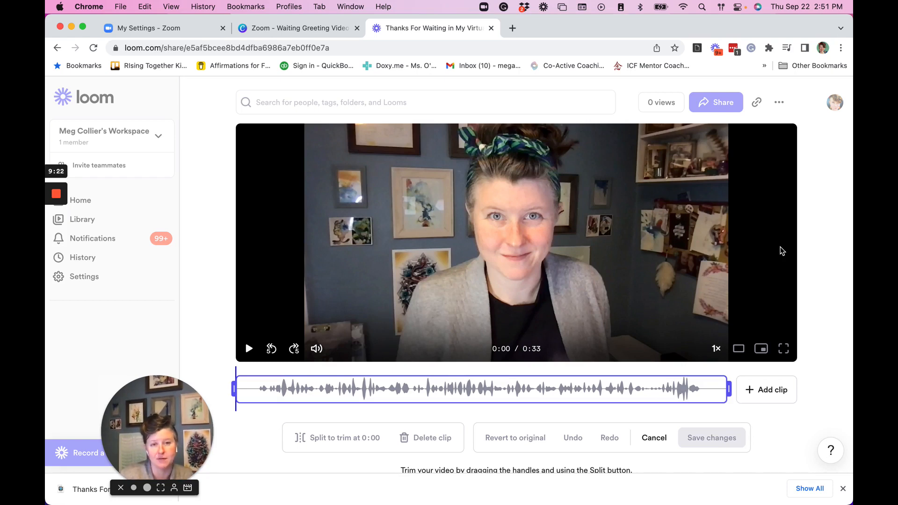
pyautogui.moveTo(510, 496)
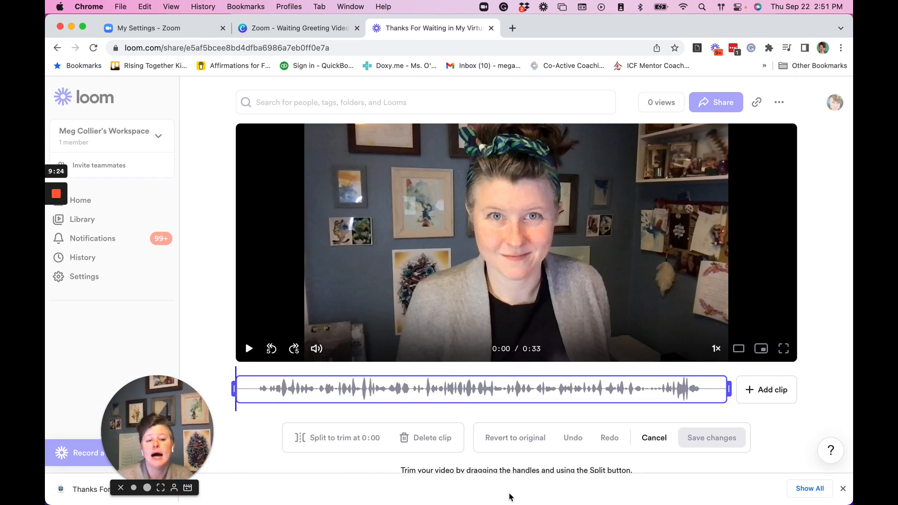
pyautogui.click(298, 27)
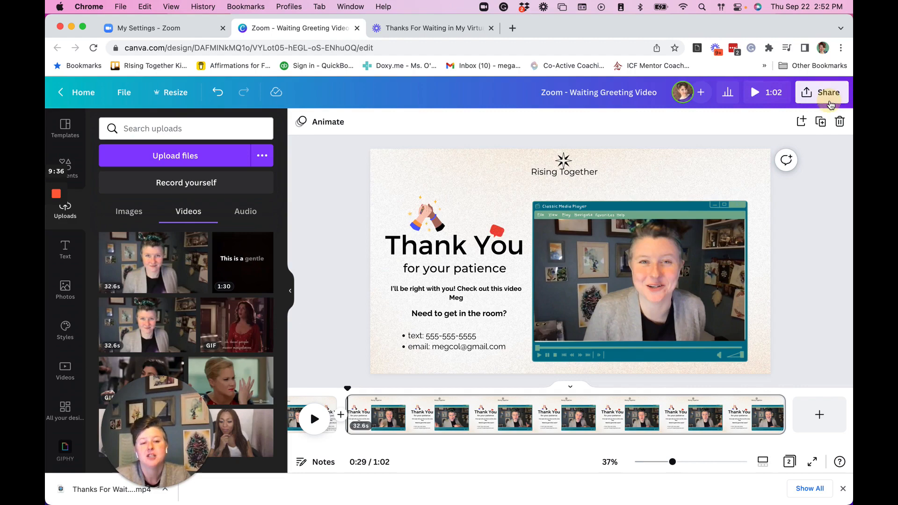
# Bring up Canva's MP4 all-pages download options, then reopen Zoom's Customize Waiting Room dialog
pyautogui.click(821, 92)
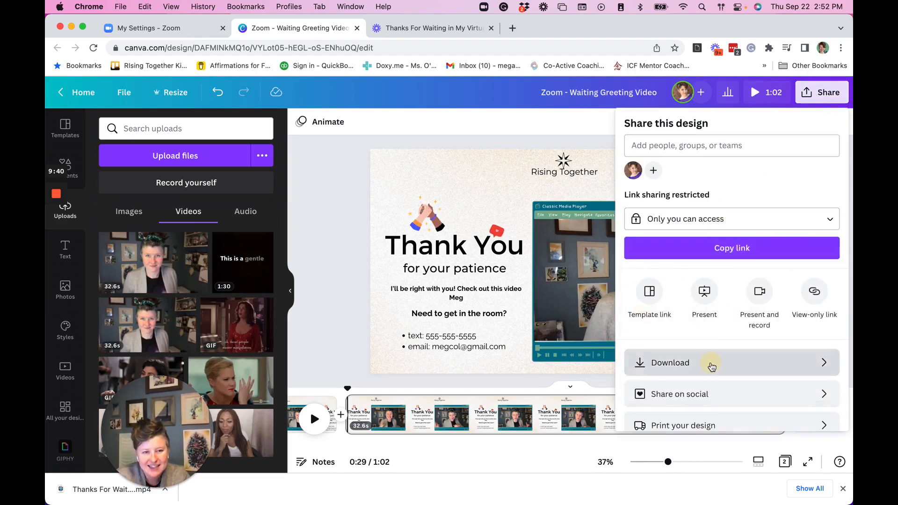
pyautogui.click(669, 363)
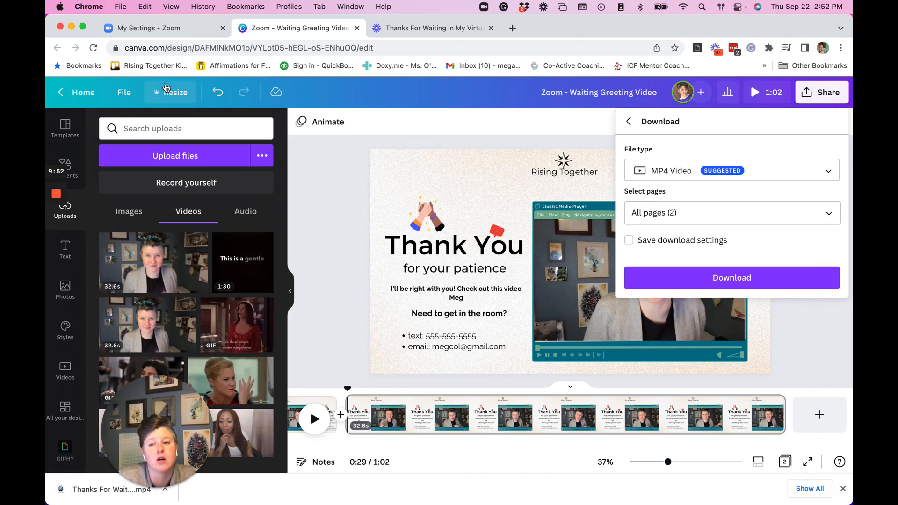
pyautogui.click(142, 27)
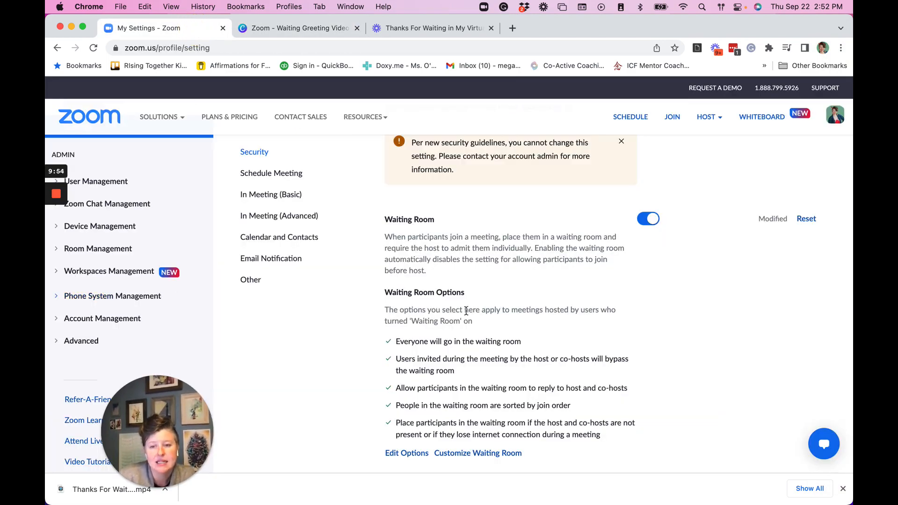
pyautogui.click(478, 453)
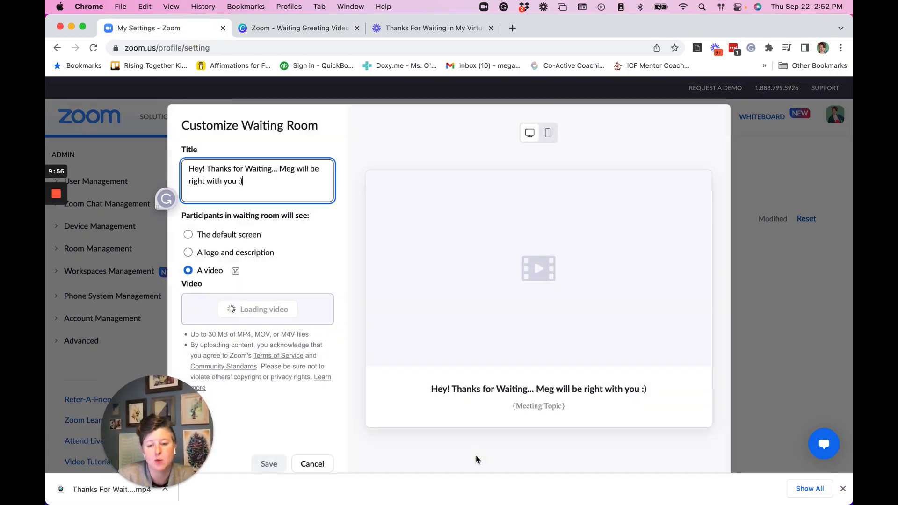